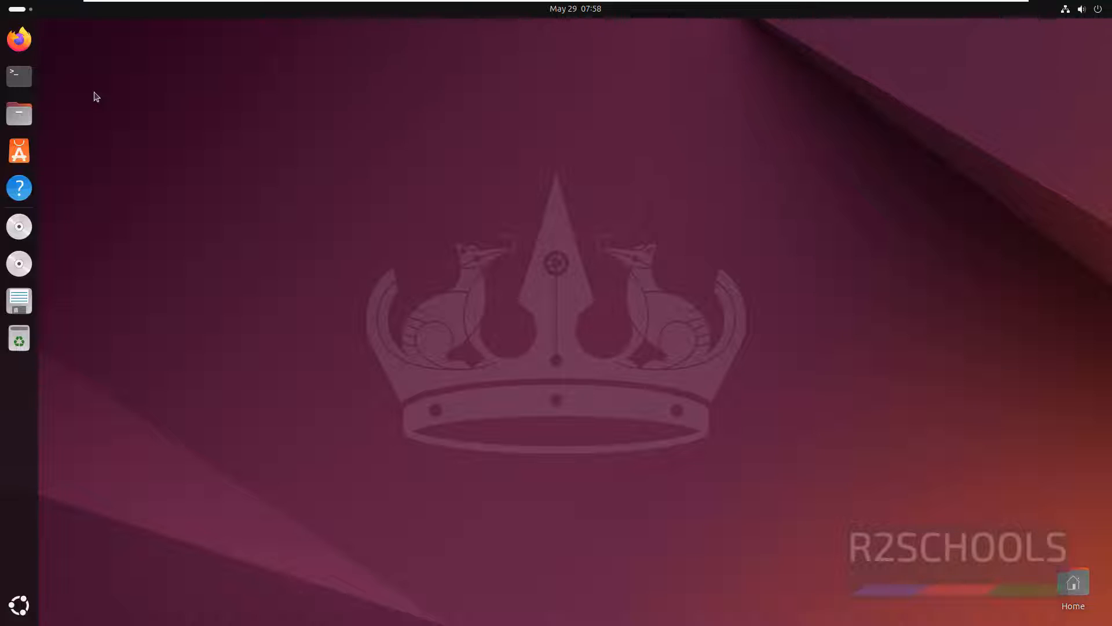
{"action": "mouse_move", "coordinate": [20, 39]}
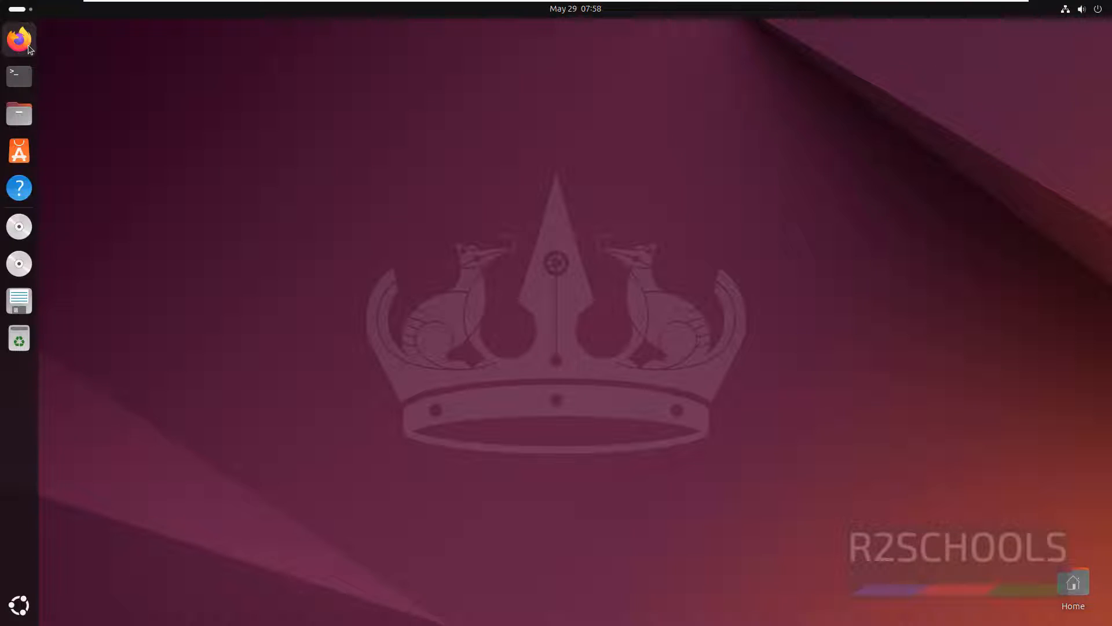
Step: Navigate to jetbrains.com from the Firefox address bar
{"action": "left_click", "coordinate": [19, 40]}
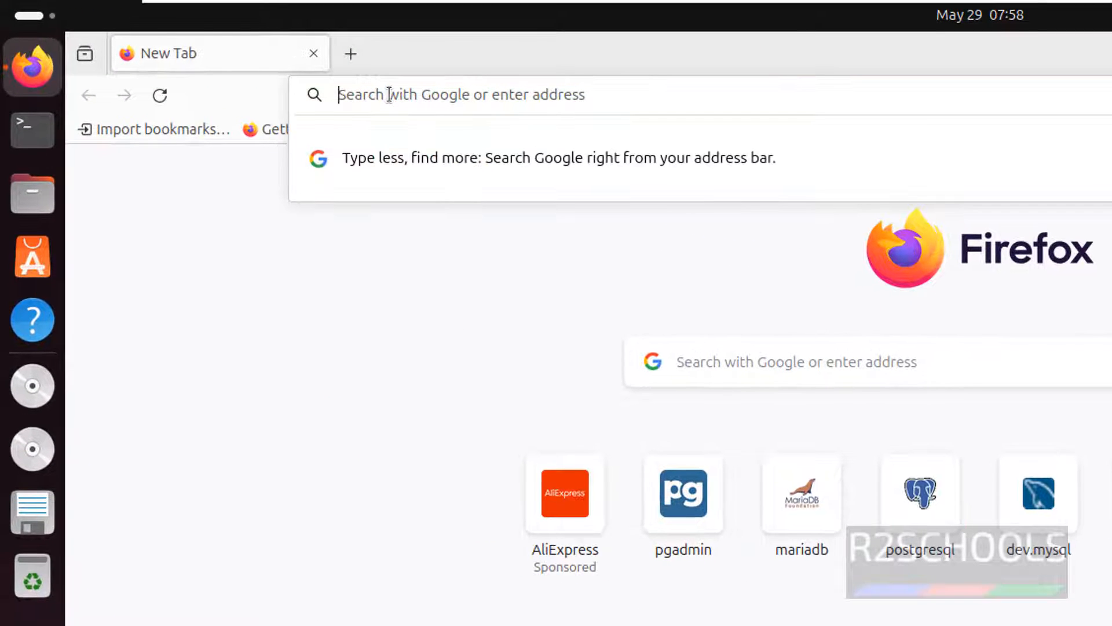
{"action": "type", "text": "jetbrain"}
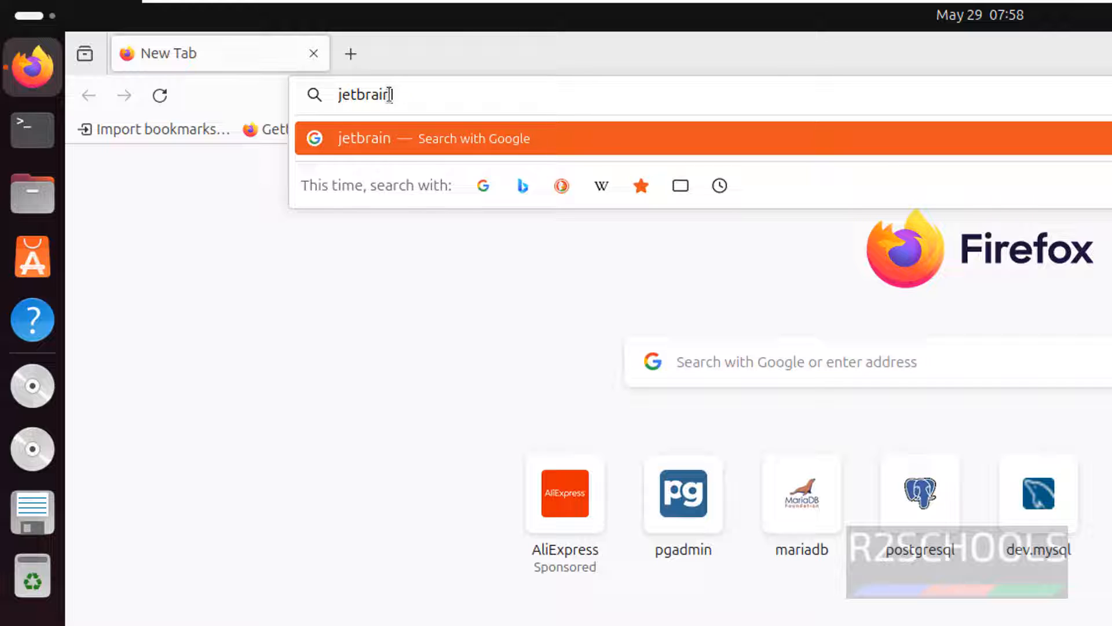
{"action": "type", "text": "s.com"}
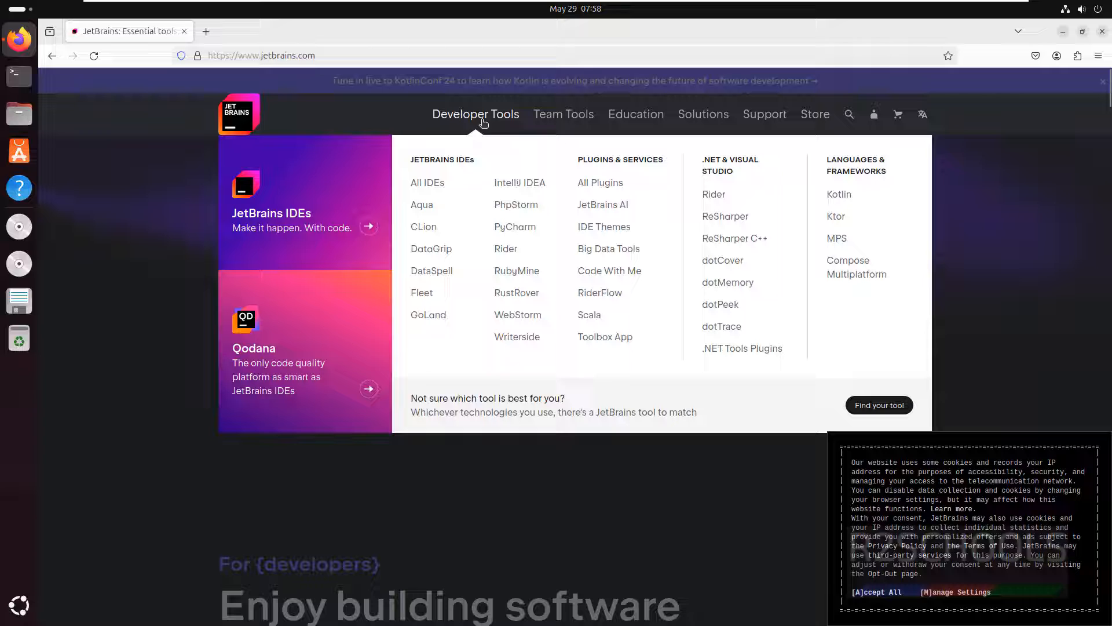
Step: From the PyCharm product page, request the Linux Community Edition .tar.gz download
{"action": "left_click", "coordinate": [515, 226]}
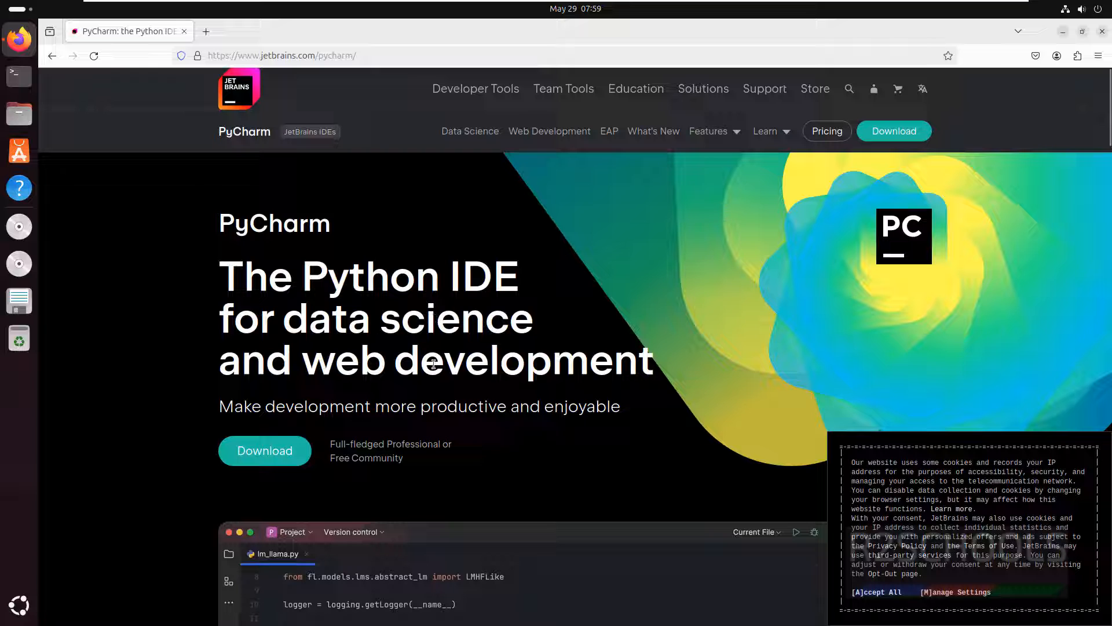
{"action": "left_click", "coordinate": [265, 450]}
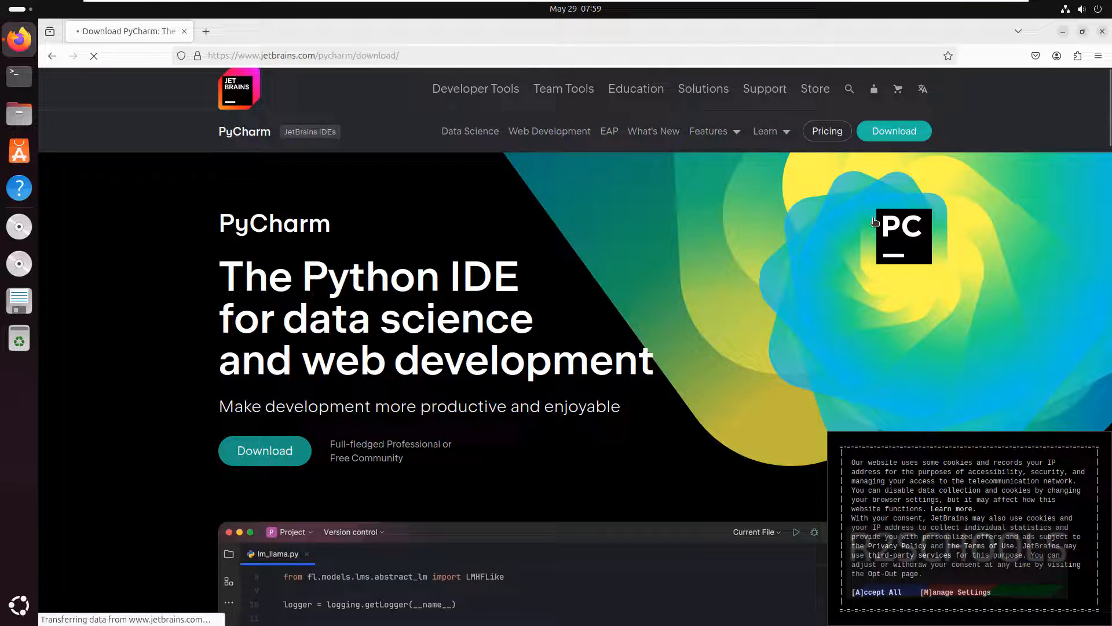
{"action": "left_click", "coordinate": [264, 451]}
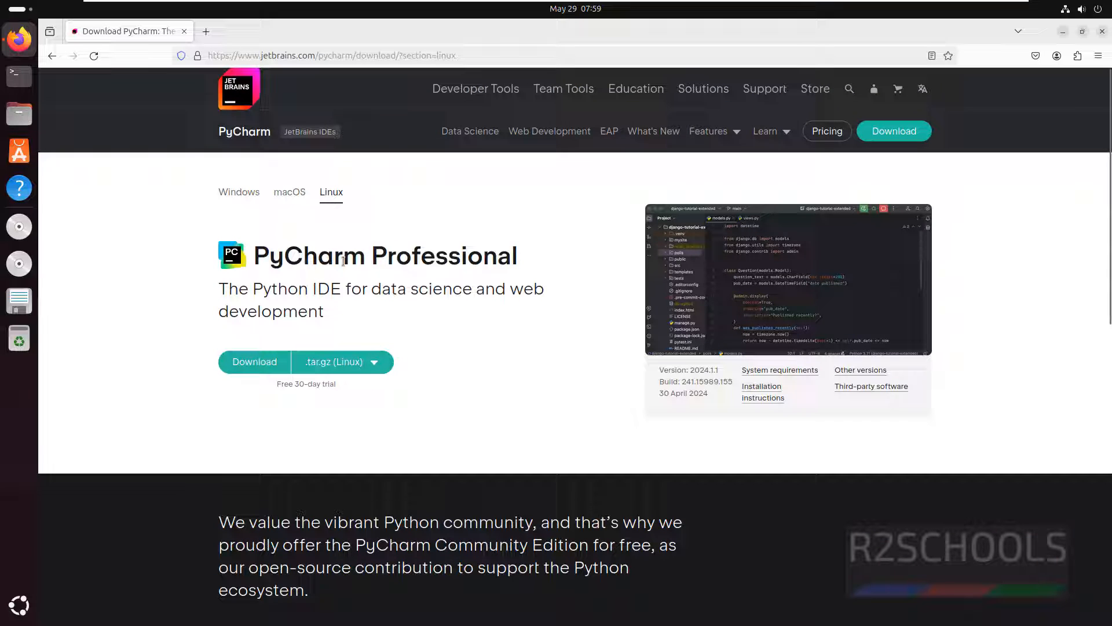
{"action": "scroll", "scroll_direction": "down", "scroll_amount": 3}
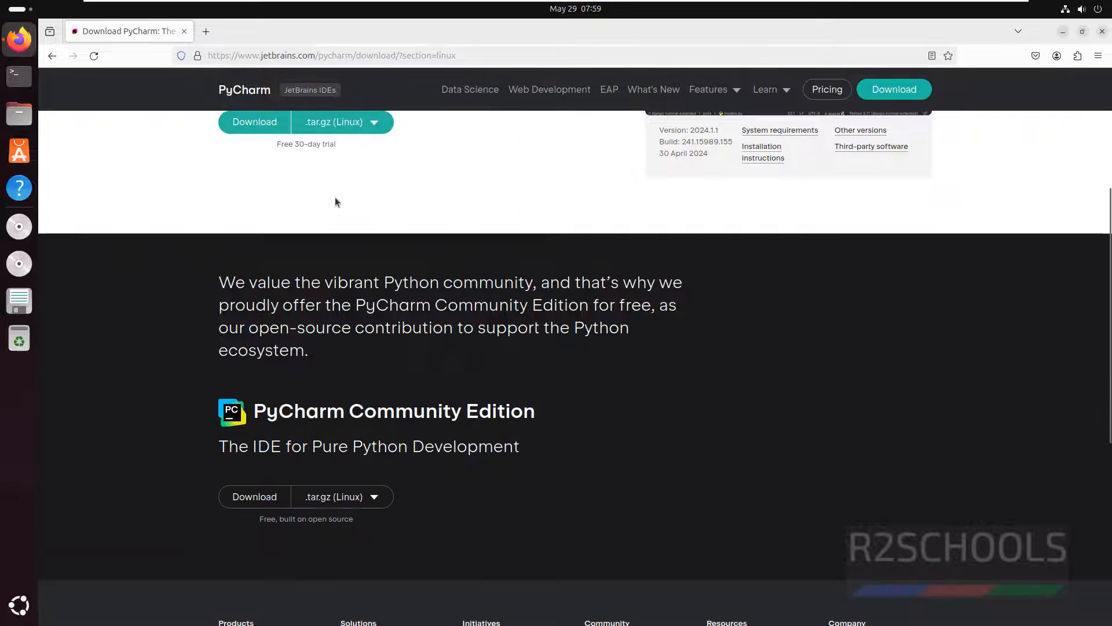
{"action": "mouse_move", "coordinate": [355, 146]}
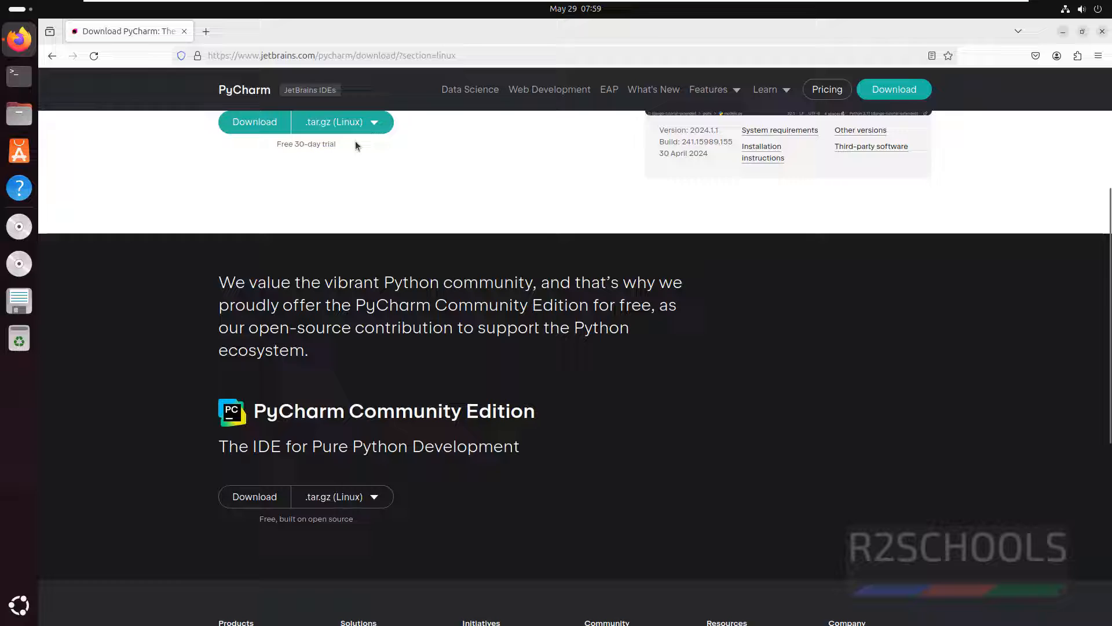
{"action": "scroll", "scroll_direction": "down", "scroll_amount": 3}
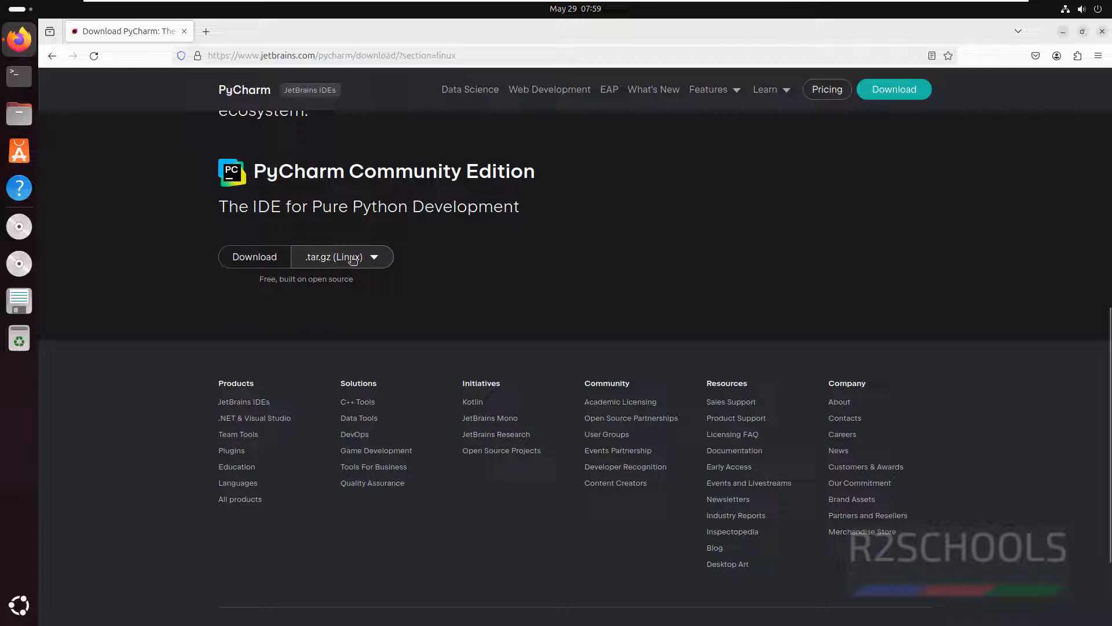
{"action": "left_click", "coordinate": [253, 257]}
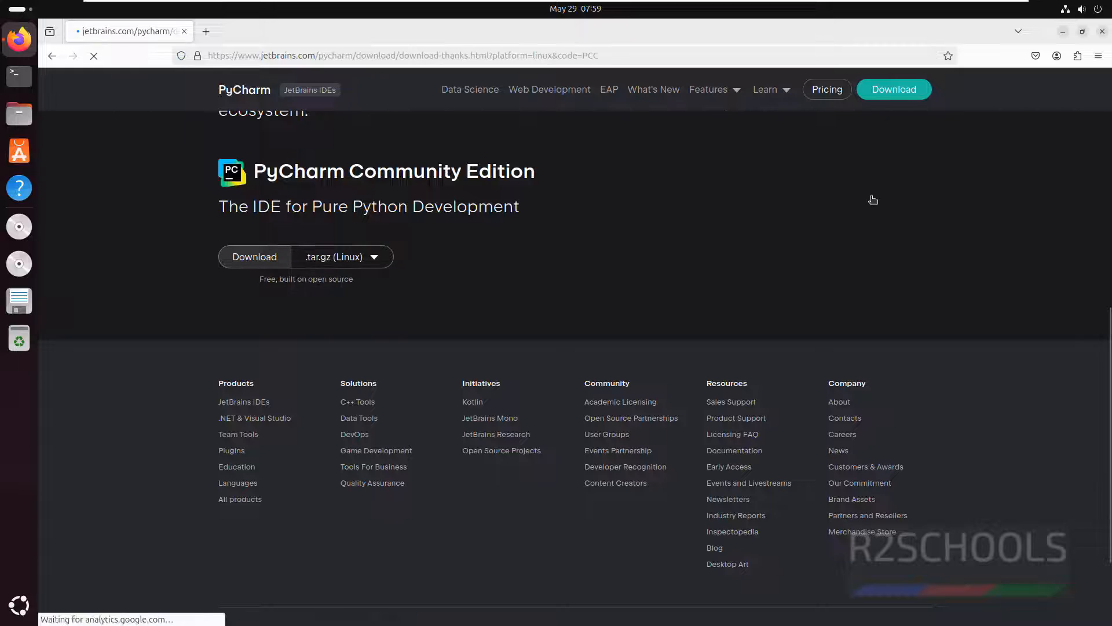
{"action": "left_click", "coordinate": [254, 257]}
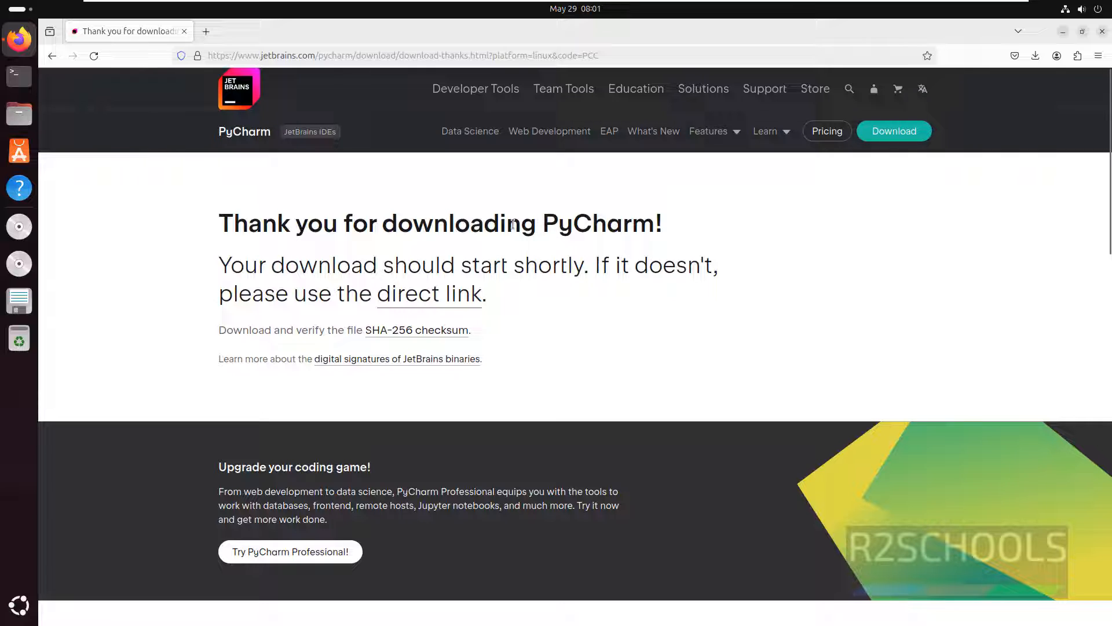
{"action": "mouse_move", "coordinate": [251, 204]}
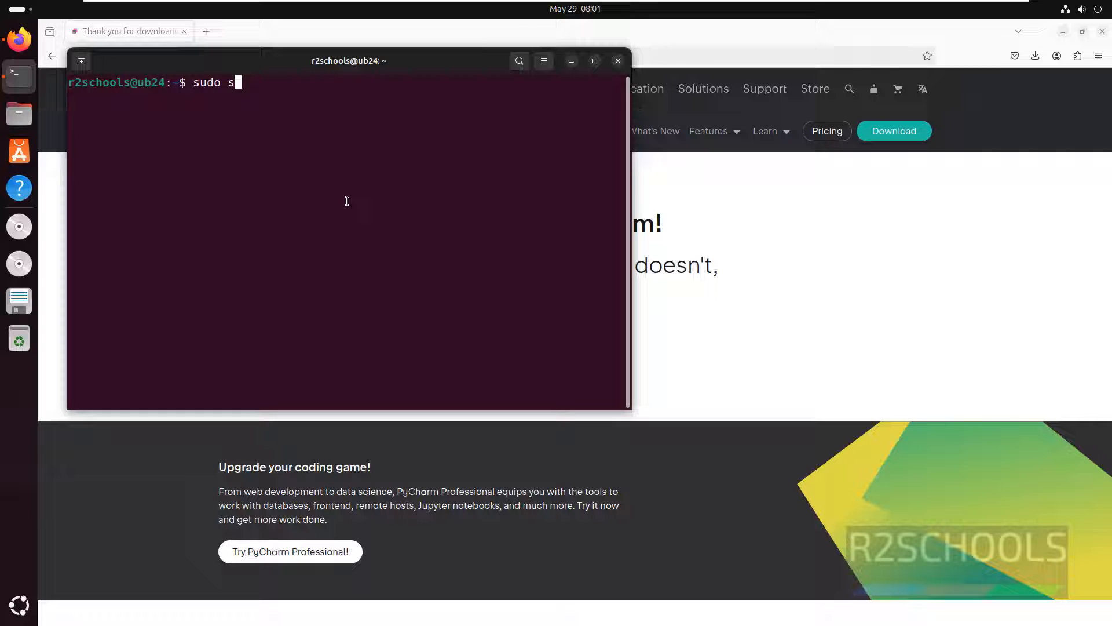
Step: Run sudo snap install pycharm-community --classic with the admin password, installing PyCharm 2024.1.1
{"action": "type", "text": "nap install p"}
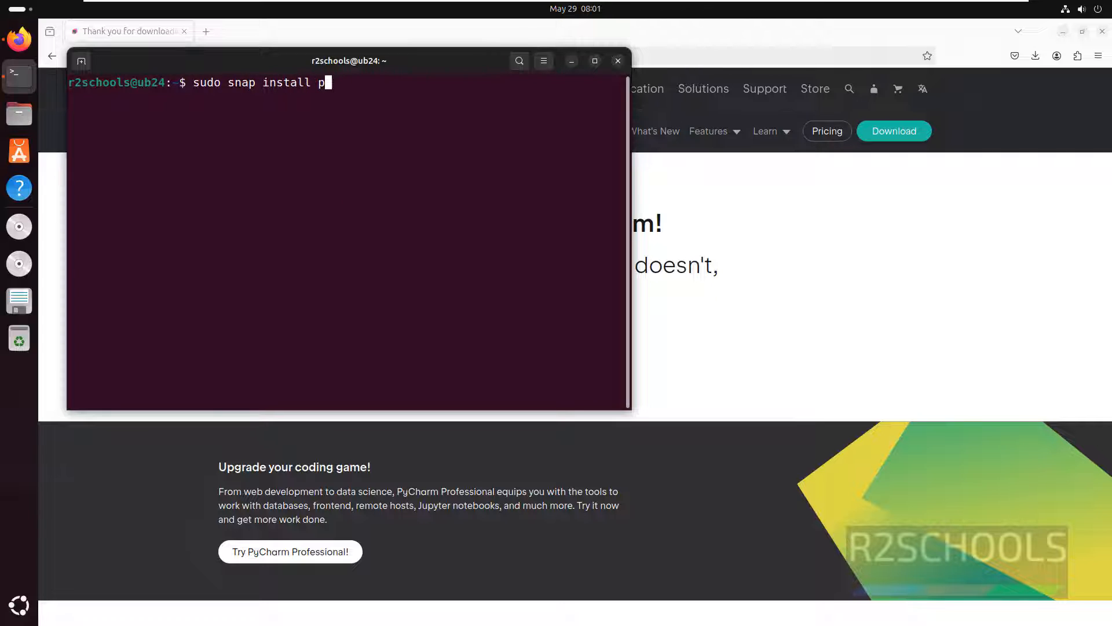
{"action": "type", "text": "ycharm-comm"}
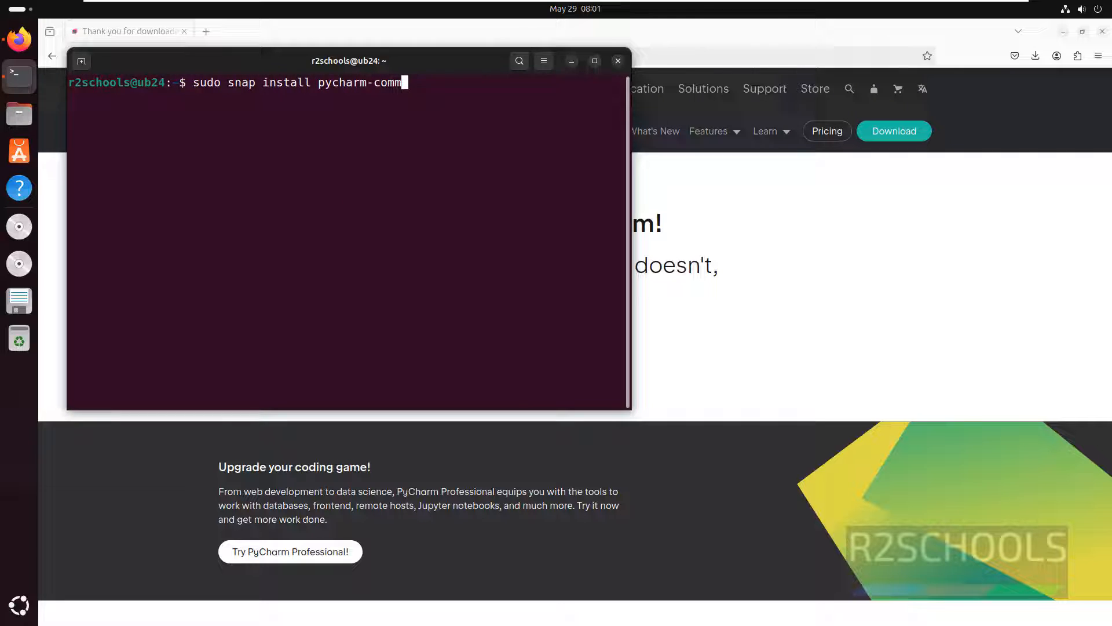
{"action": "type", "text": "unity --cla"}
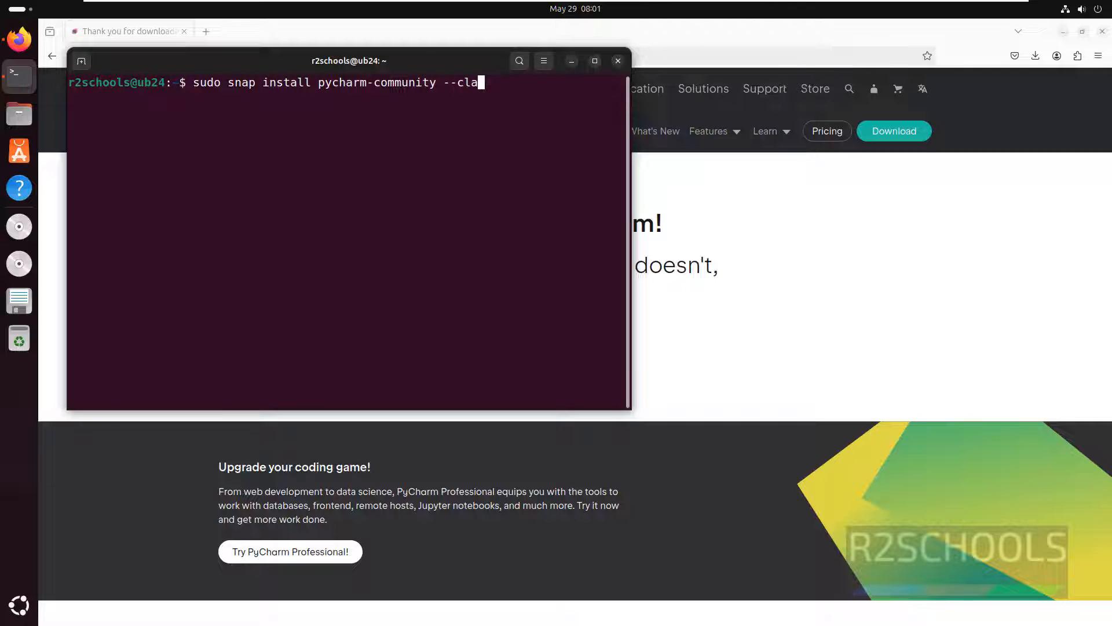
{"action": "key", "text": "Return"}
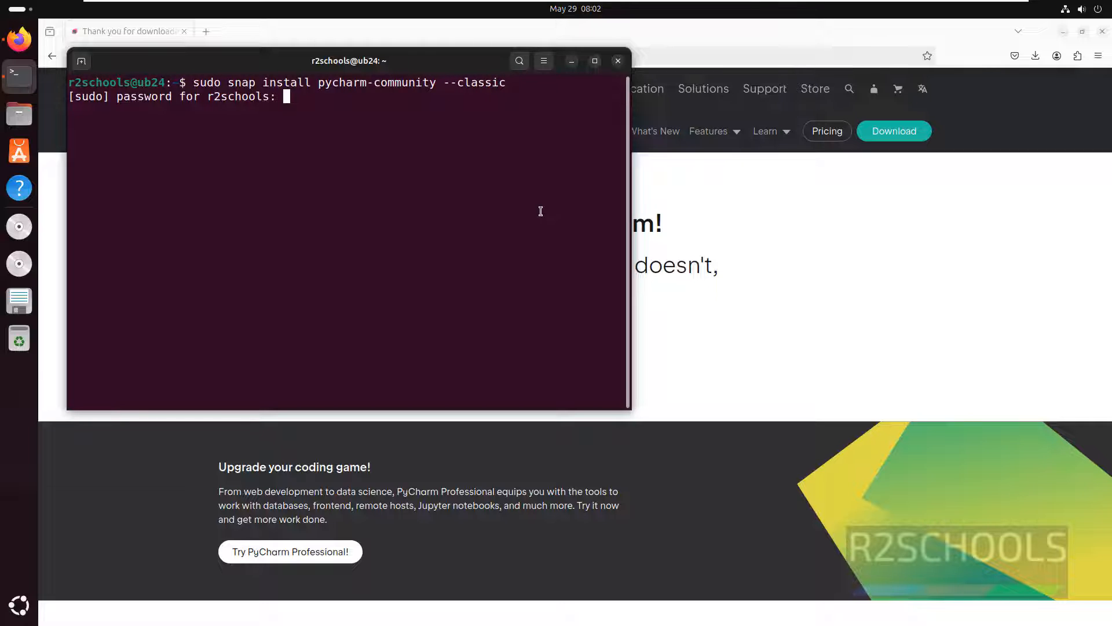
{"action": "key", "text": "Return"}
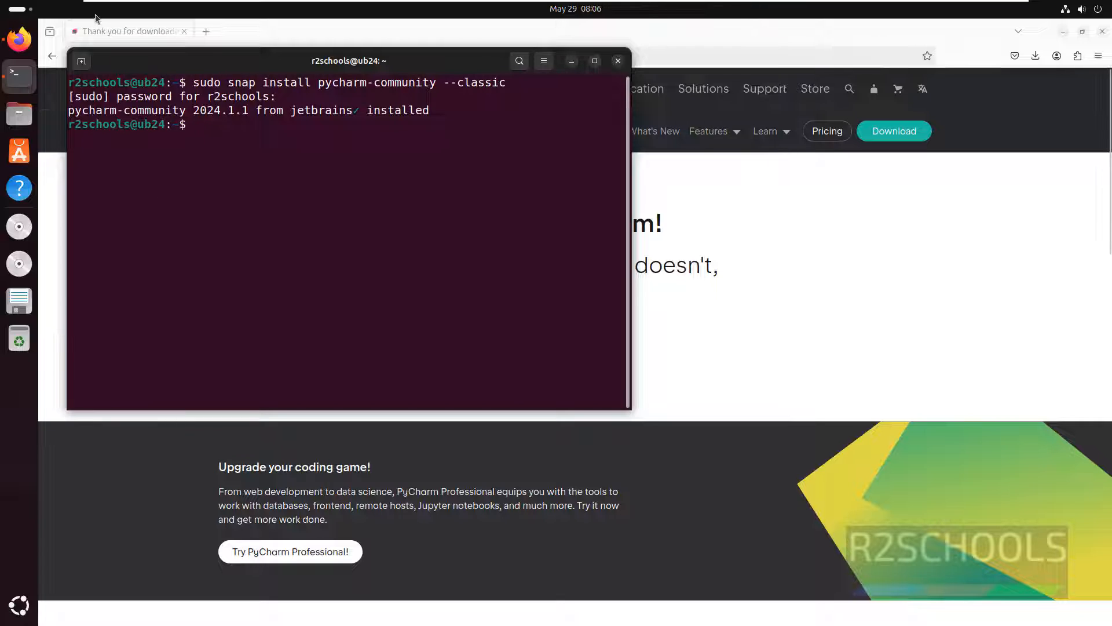
{"action": "left_click", "coordinate": [17, 10]}
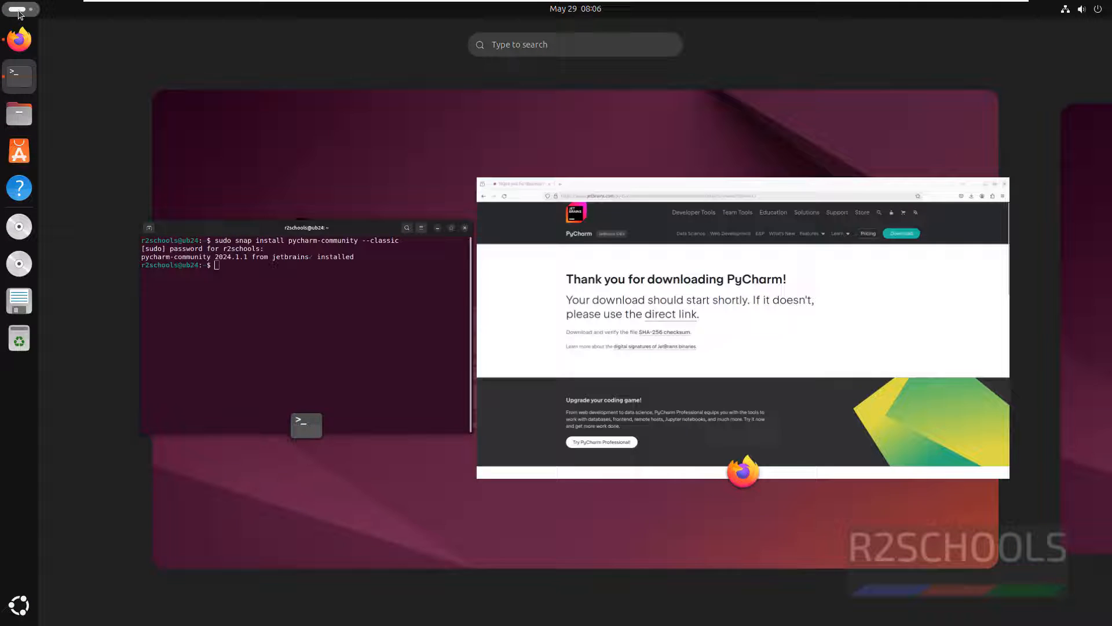
Step: Search "py" in the Activities overview and launch PyCharm Community
{"action": "left_click", "coordinate": [575, 44]}
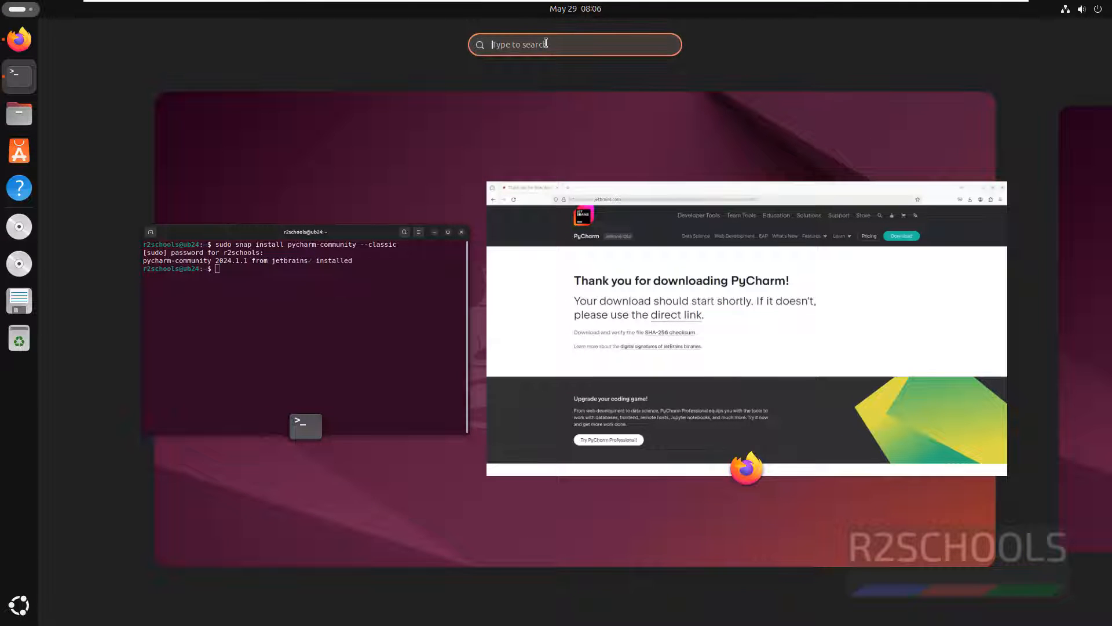
{"action": "type", "text": "py"}
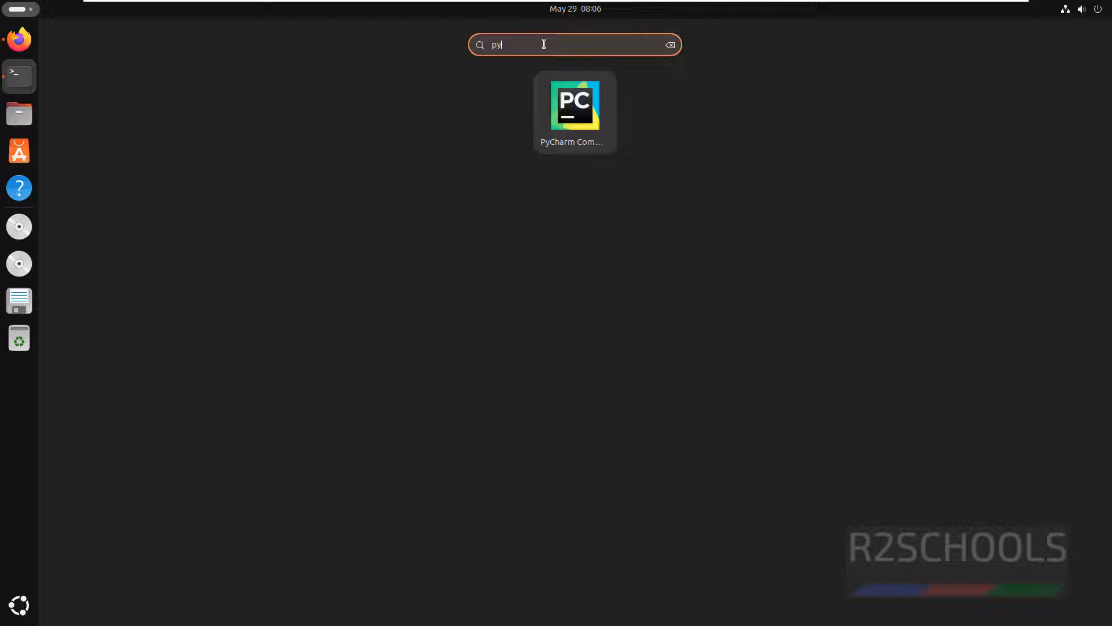
{"action": "mouse_move", "coordinate": [573, 140]}
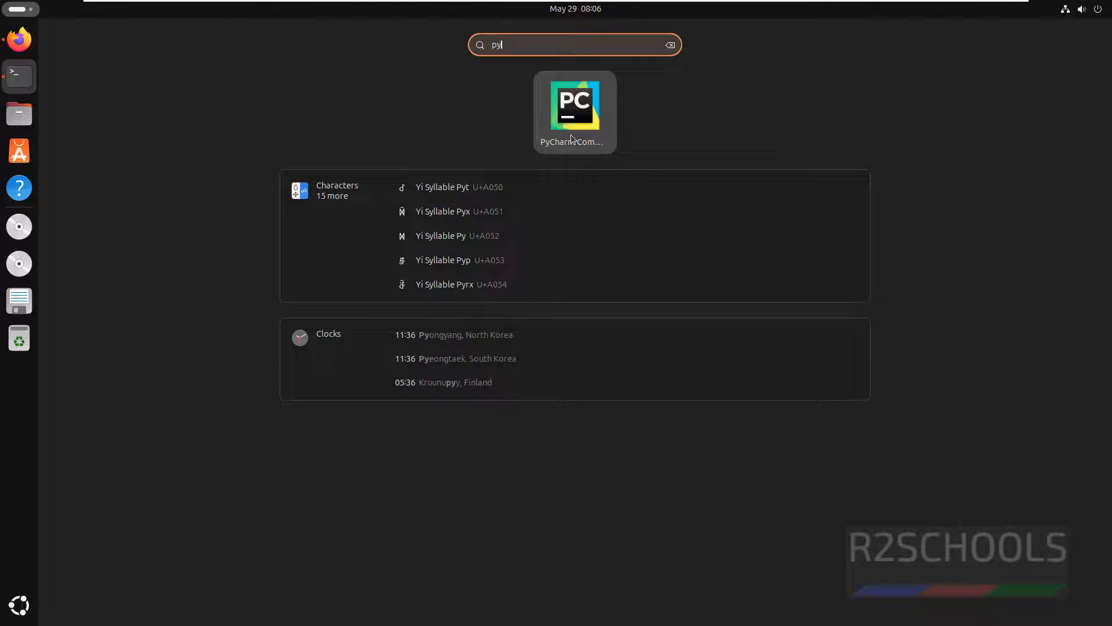
{"action": "left_click", "coordinate": [575, 107]}
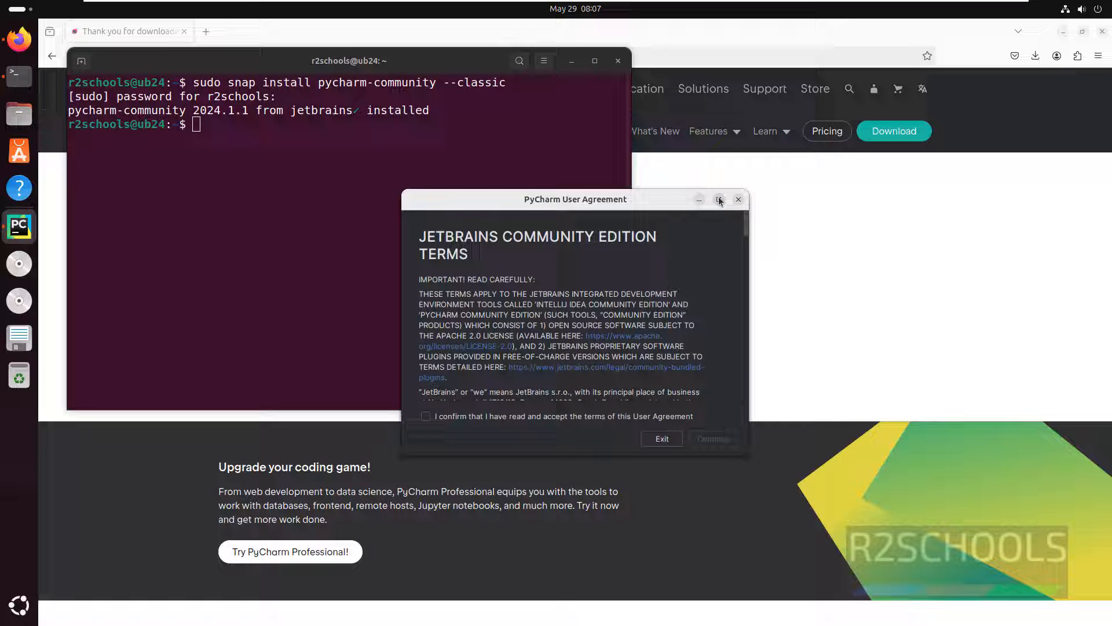
Step: Confirm acceptance of the agreement terms and continue to the Welcome screen
{"action": "left_click", "coordinate": [425, 416]}
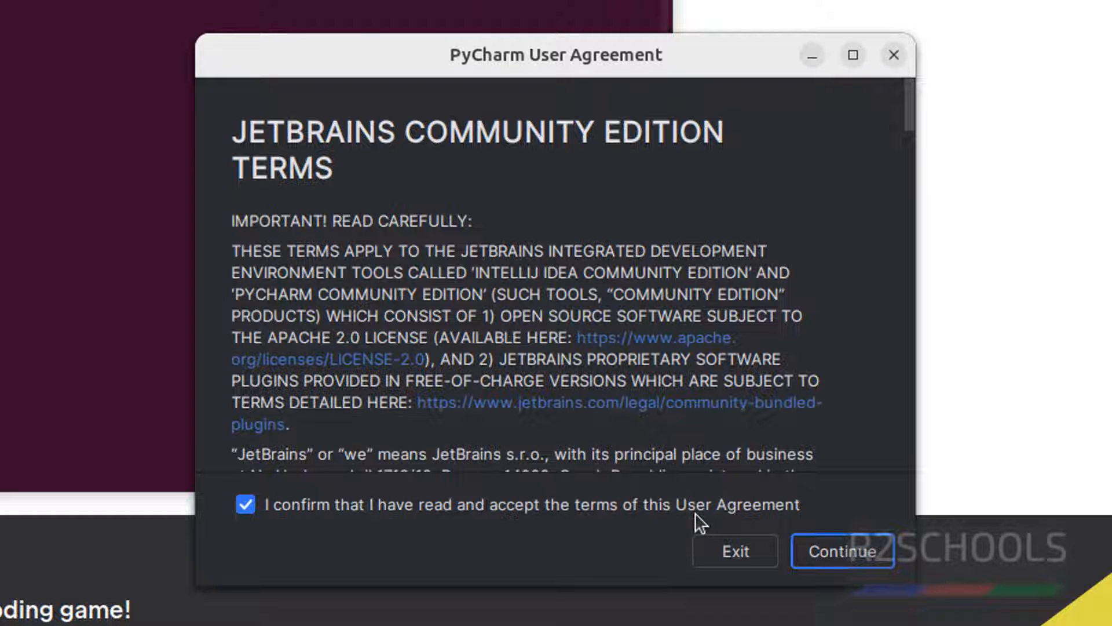
{"action": "left_click", "coordinate": [843, 551]}
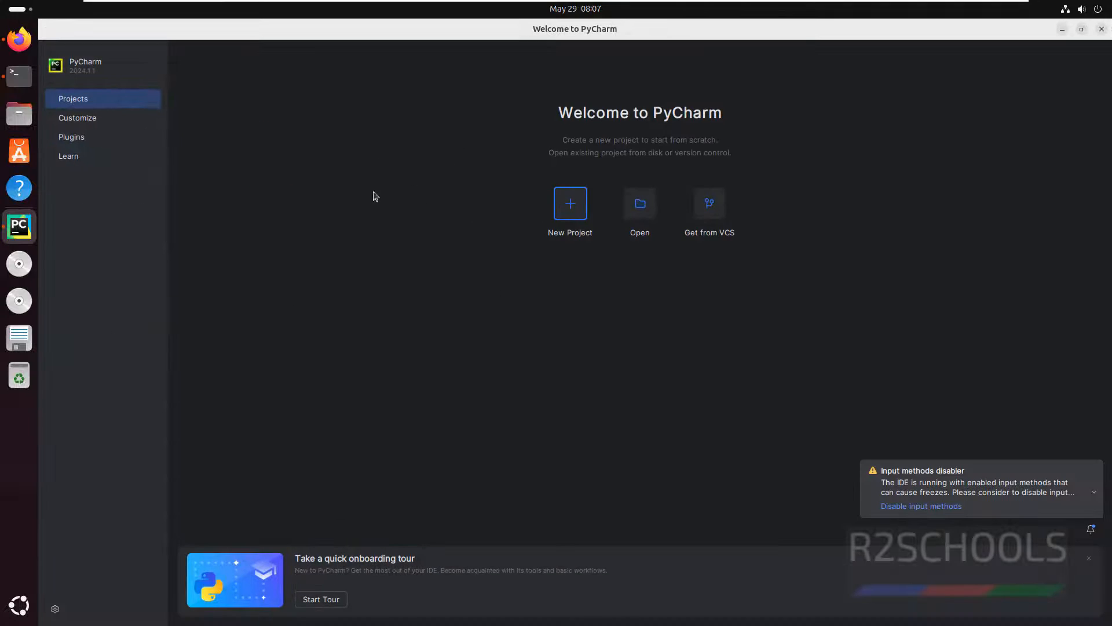
{"action": "mouse_move", "coordinate": [447, 226]}
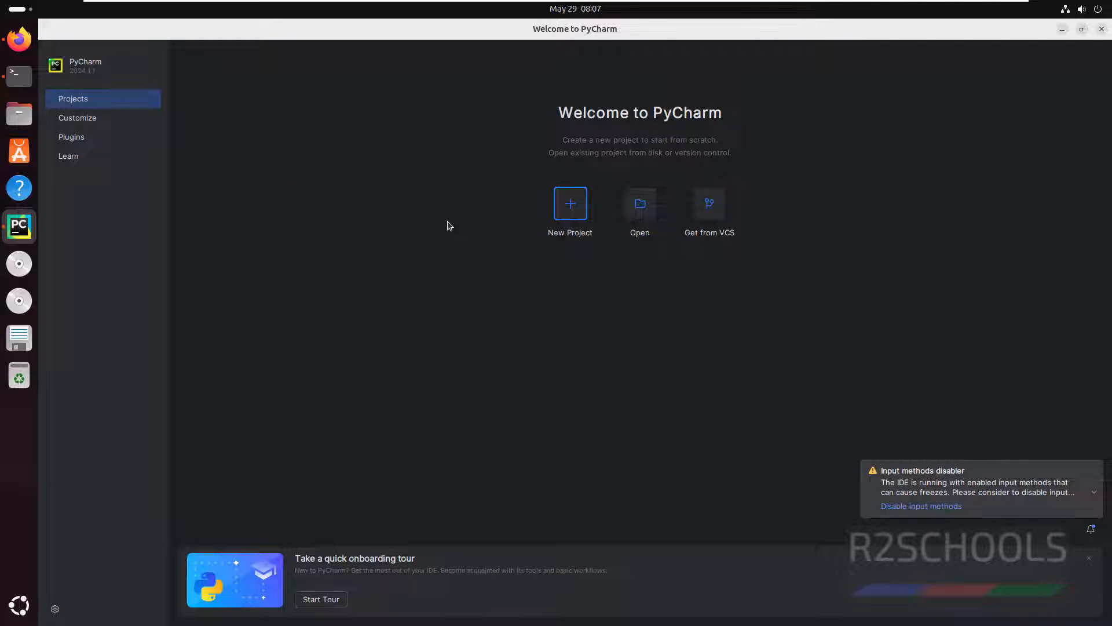
Step: Create the default Pure Python project pythonProject with a Project venv
{"action": "left_click", "coordinate": [570, 204]}
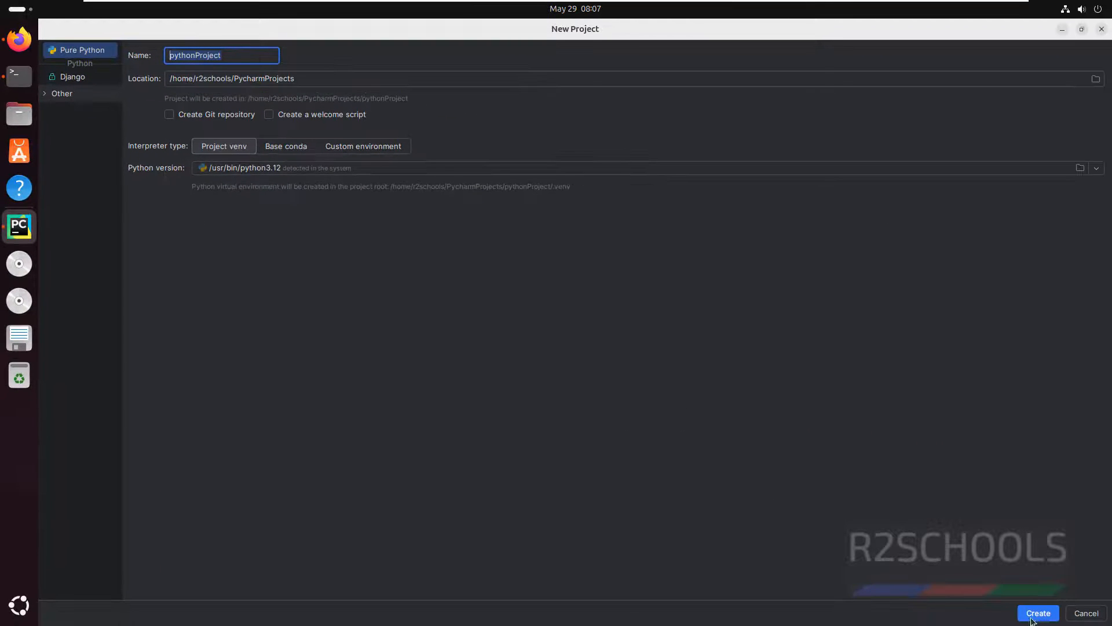
{"action": "left_click", "coordinate": [1037, 611]}
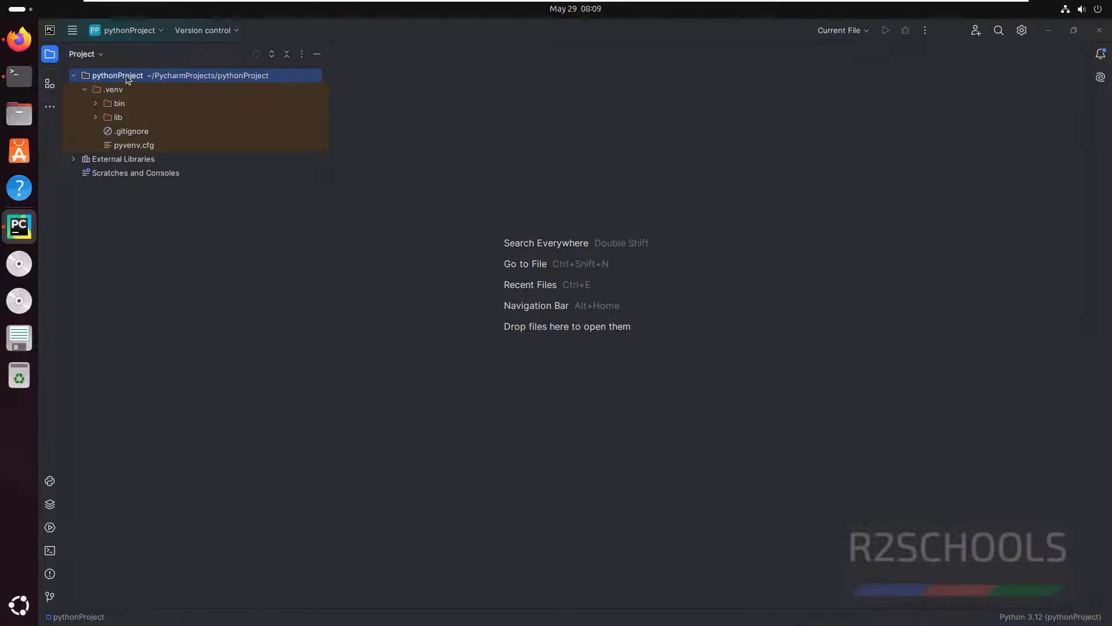
Step: Add a new Python file named r2schools to the pythonProject folder
{"action": "right_click", "coordinate": [117, 76]}
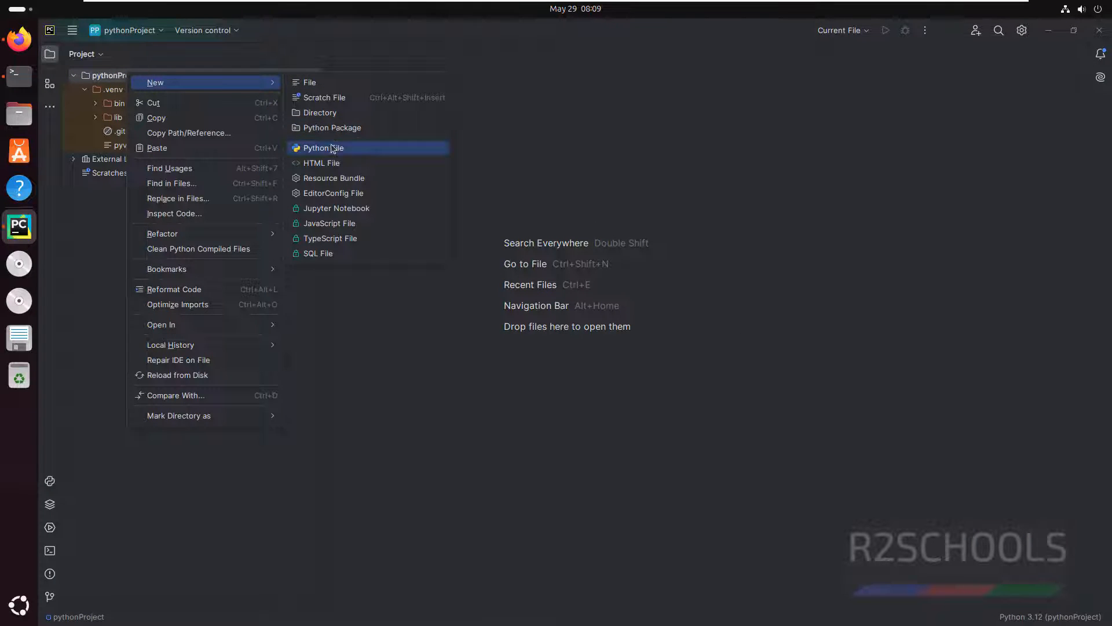
{"action": "left_click", "coordinate": [325, 147]}
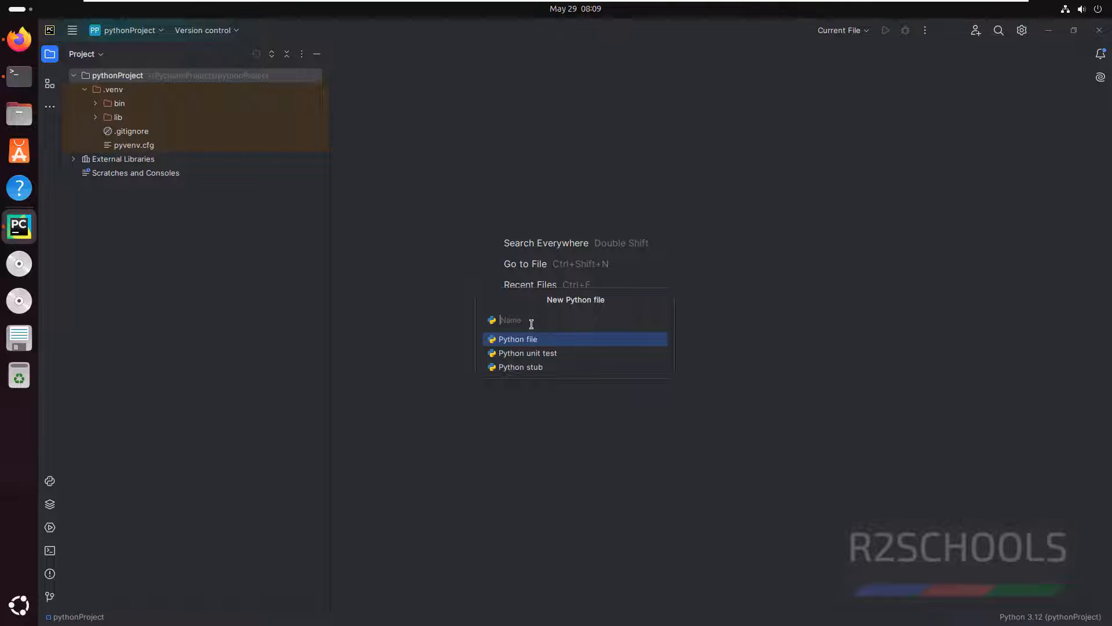
{"action": "type", "text": "r2schools"}
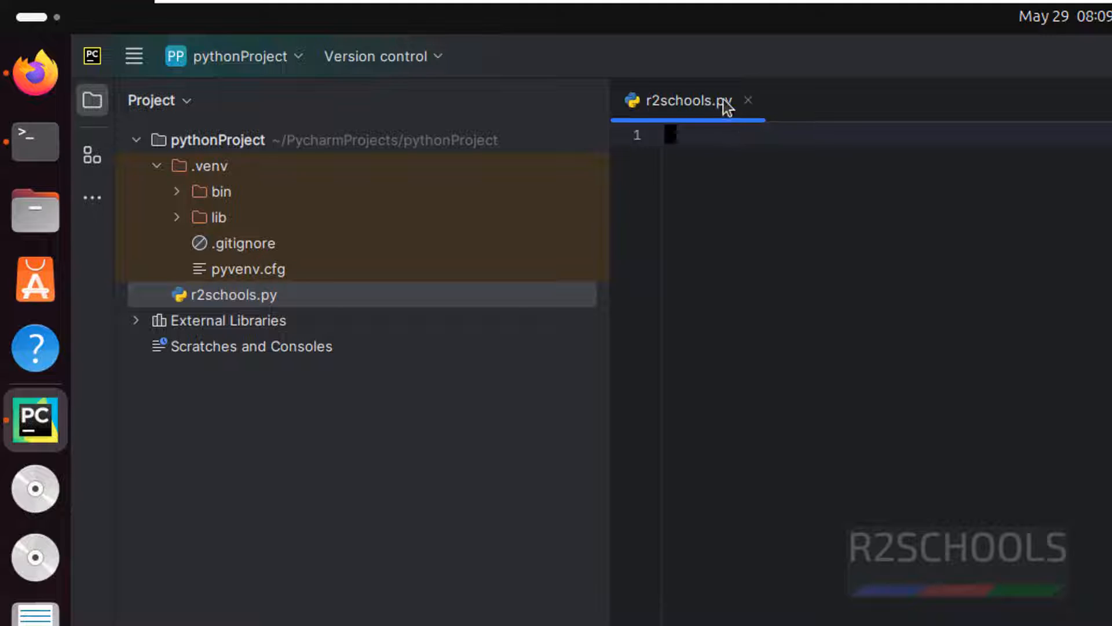
{"action": "mouse_move", "coordinate": [722, 175]}
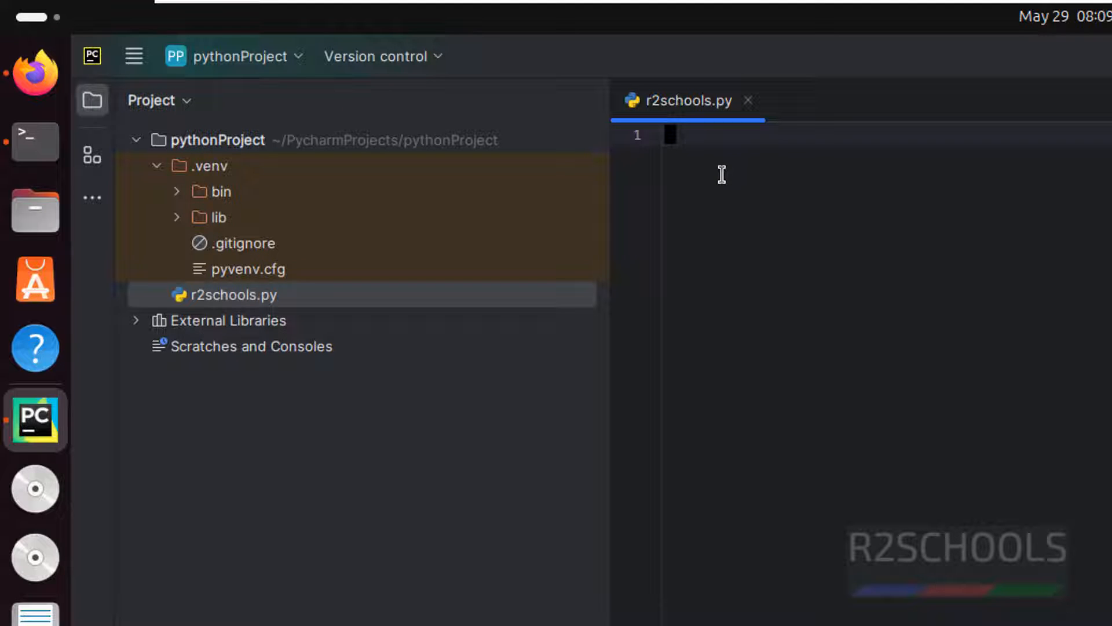
{"action": "mouse_move", "coordinate": [895, 211]}
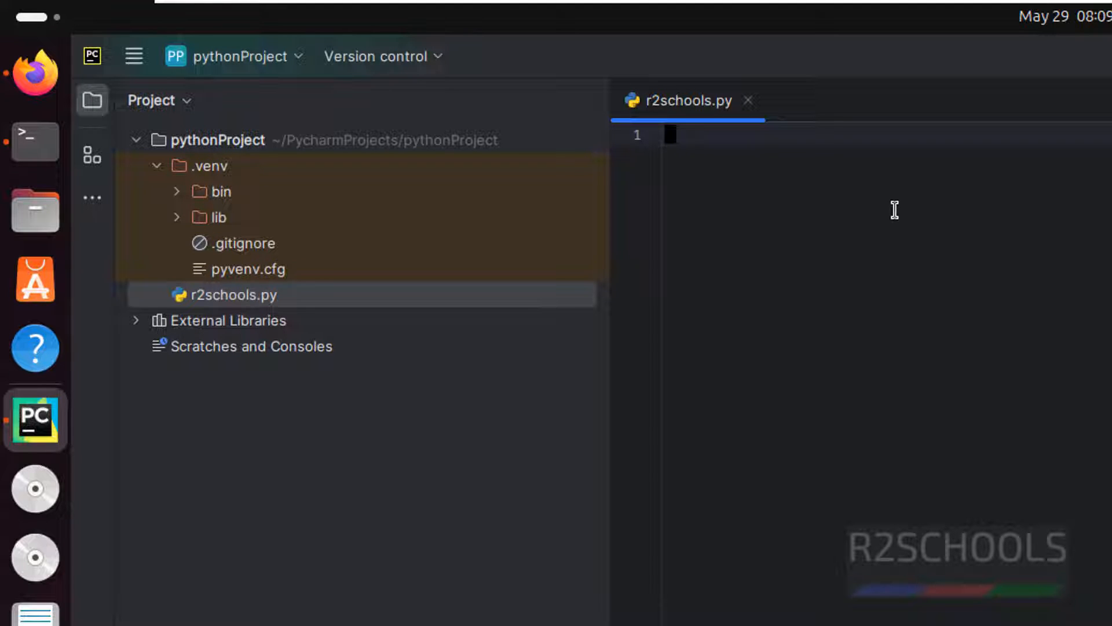
Step: Write print("Welcome to r2schools") in r2schools.py and run the script
{"action": "type", "text": "print(\"\")"}
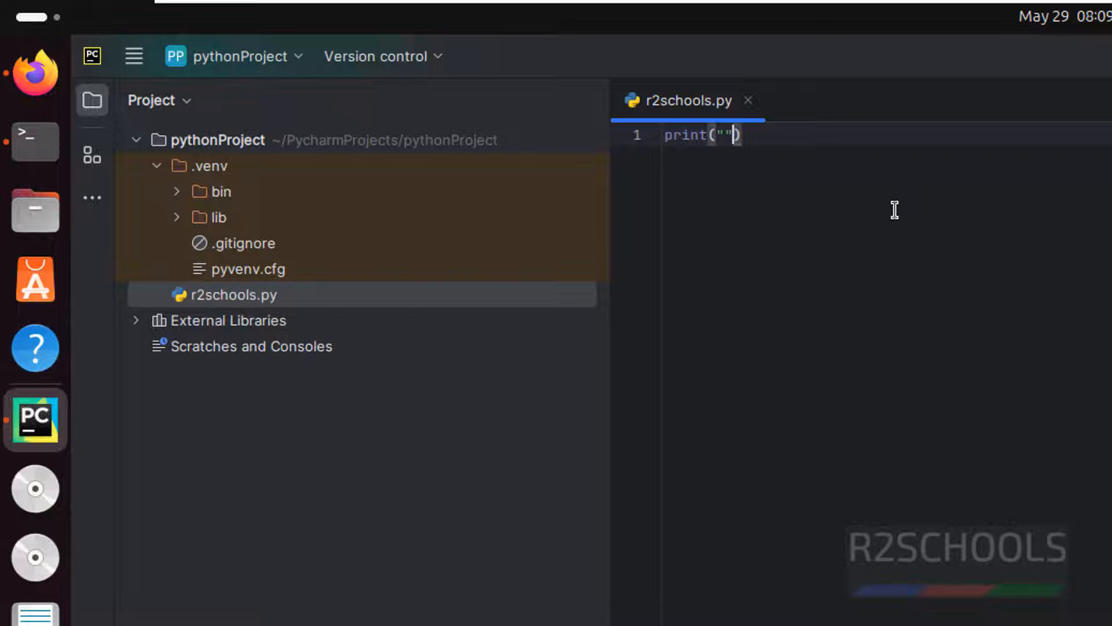
{"action": "type", "text": "Welcome to r2schools"}
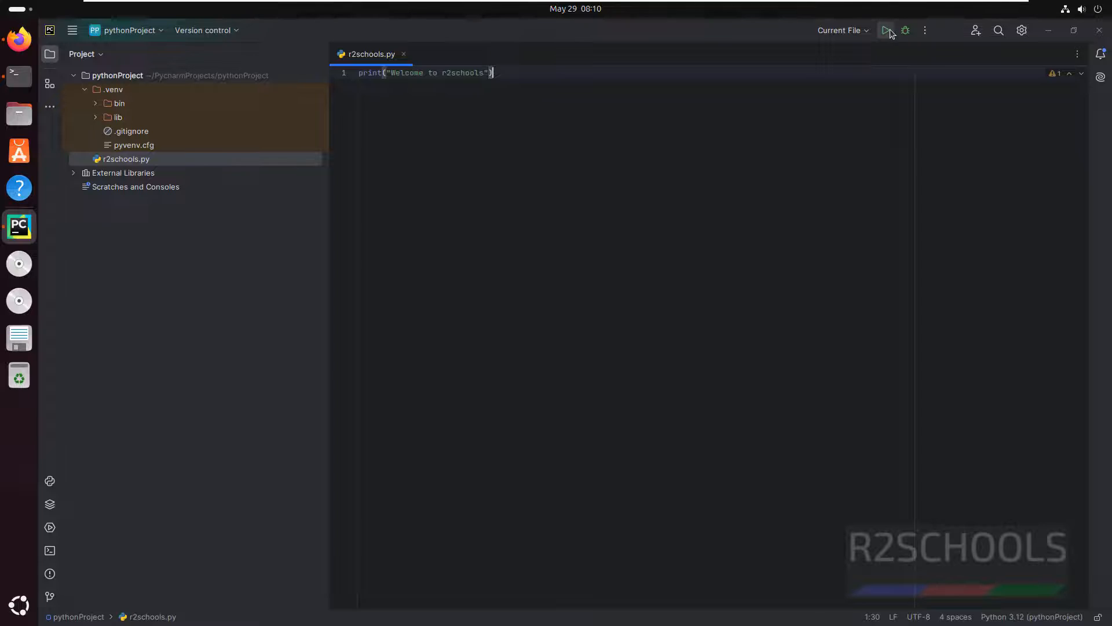
{"action": "left_click", "coordinate": [886, 30]}
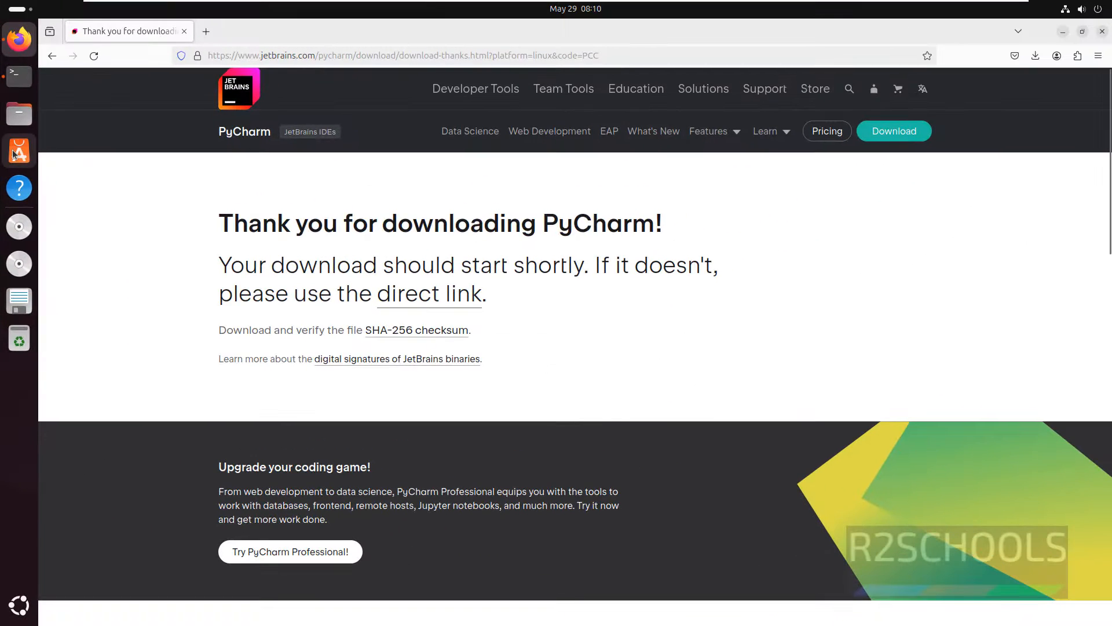
{"action": "left_click", "coordinate": [18, 151]}
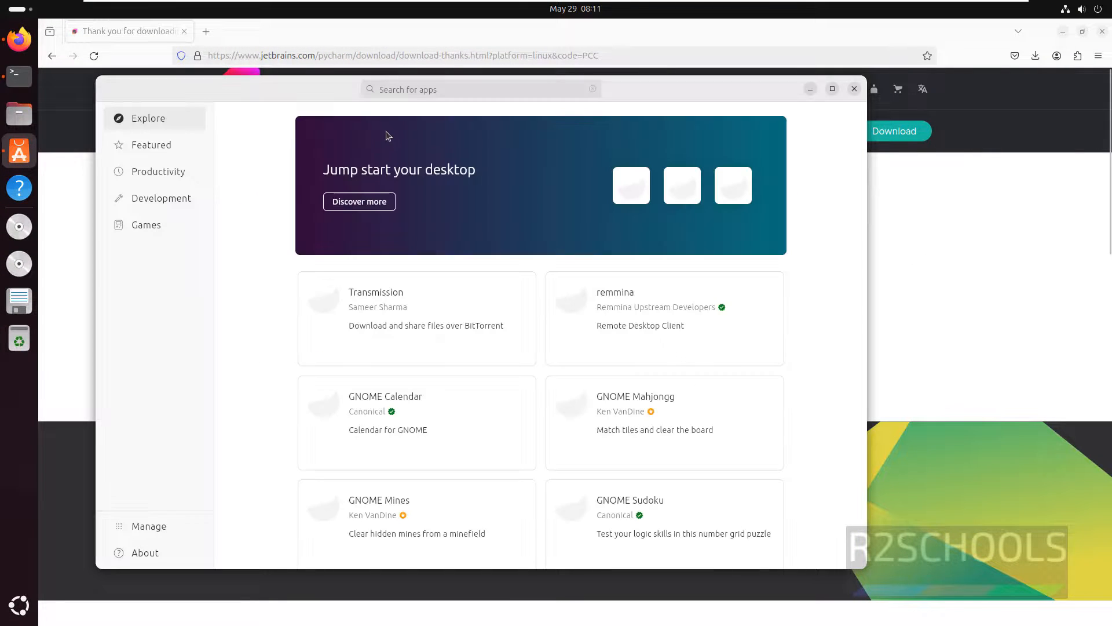
{"action": "left_click", "coordinate": [479, 90]}
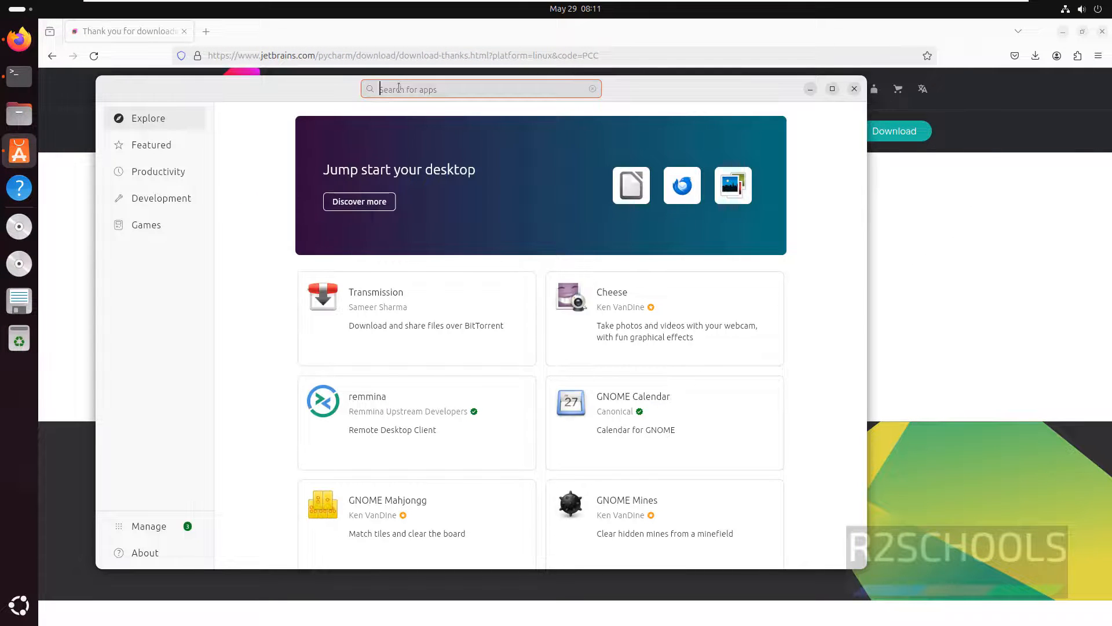
{"action": "type", "text": "pycharm"}
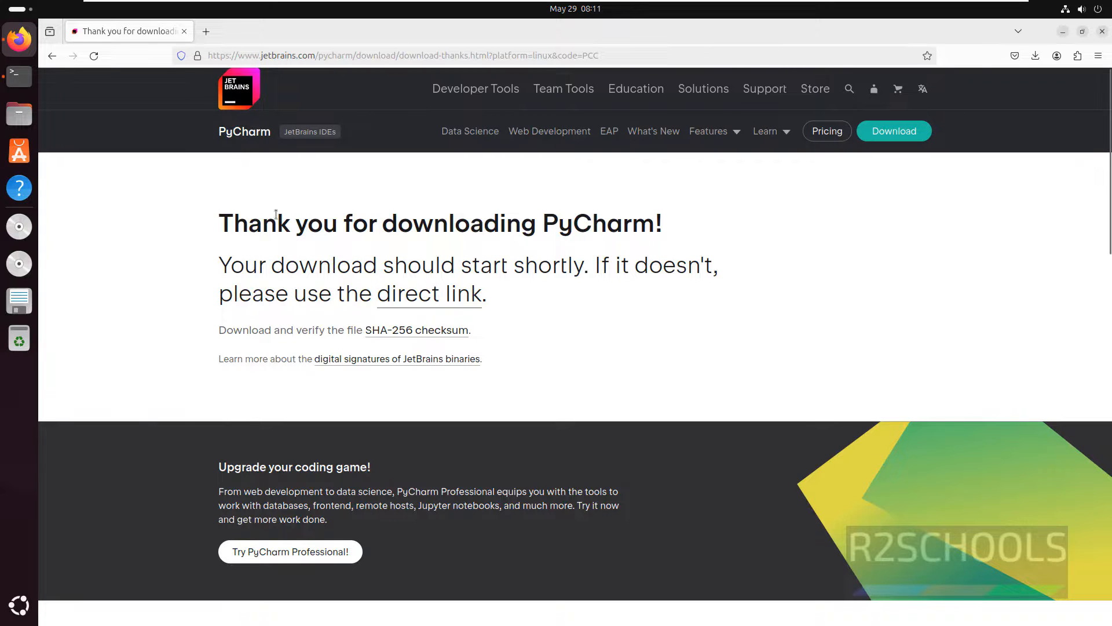
{"action": "mouse_move", "coordinate": [1005, 3]}
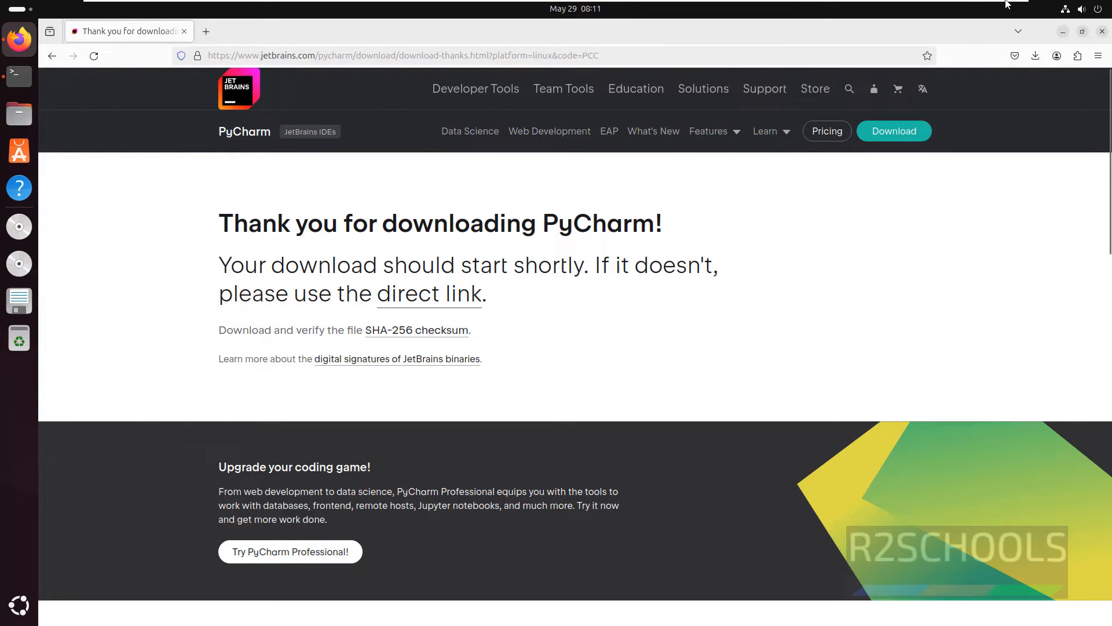